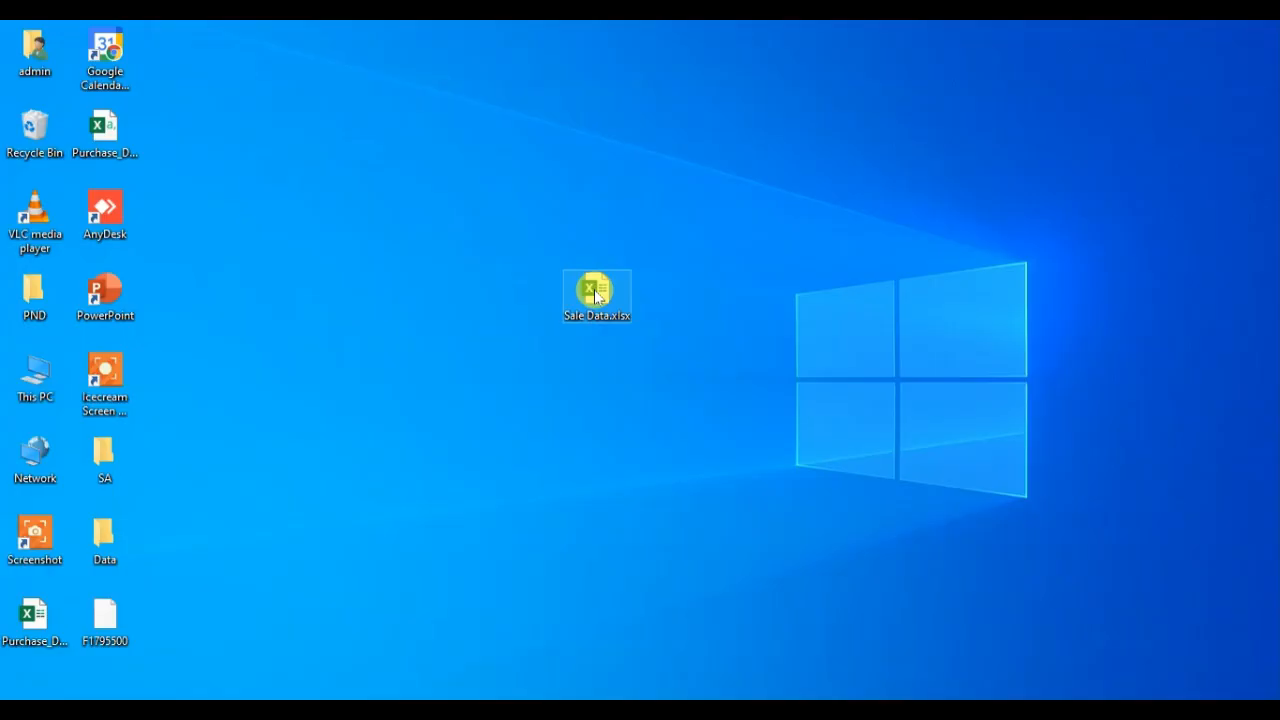
Show the Properties window for Sale Data.xlsx from the desktop context menu.
{"action": "right_click", "coordinate": [596, 296]}
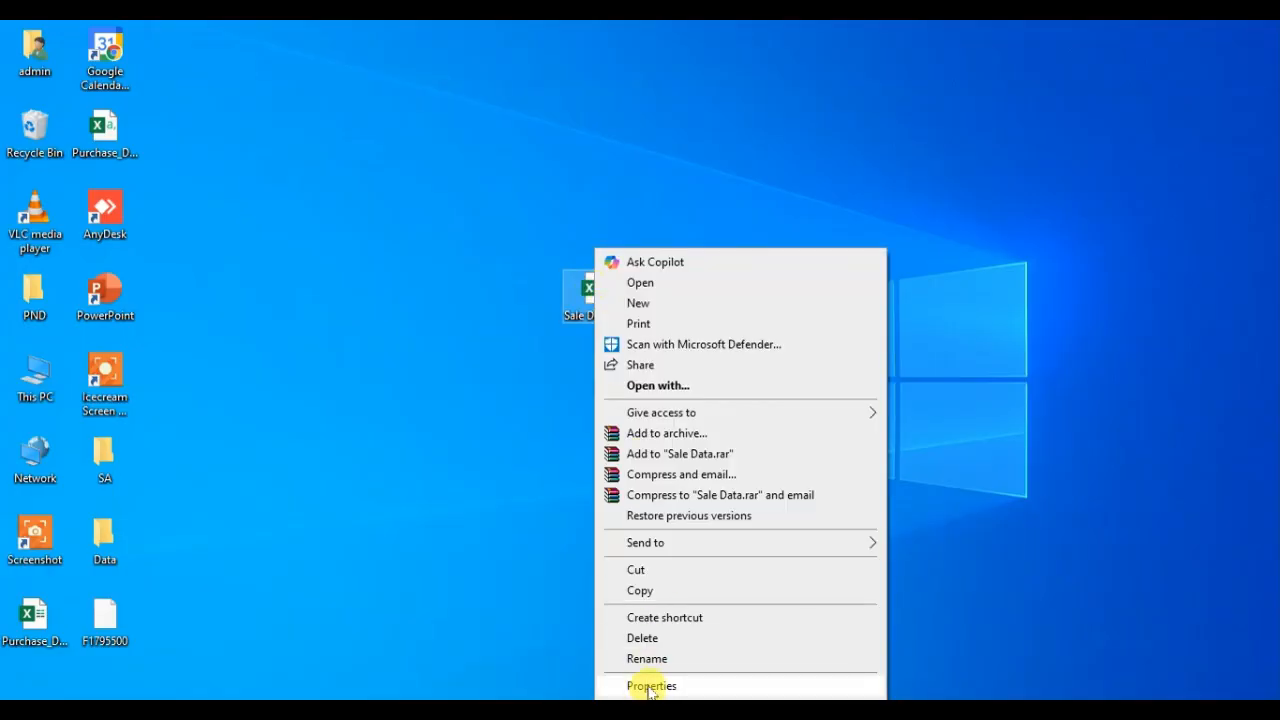
{"action": "left_click", "coordinate": [652, 686]}
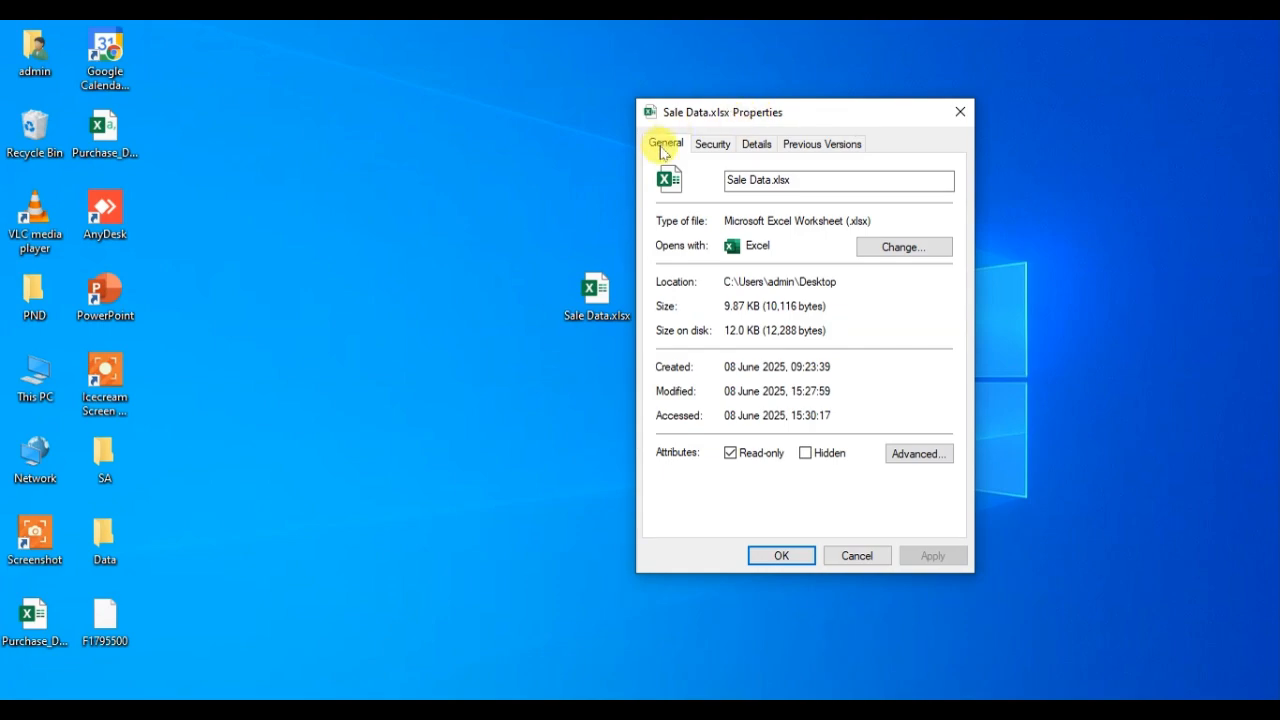
{"action": "mouse_move", "coordinate": [658, 468]}
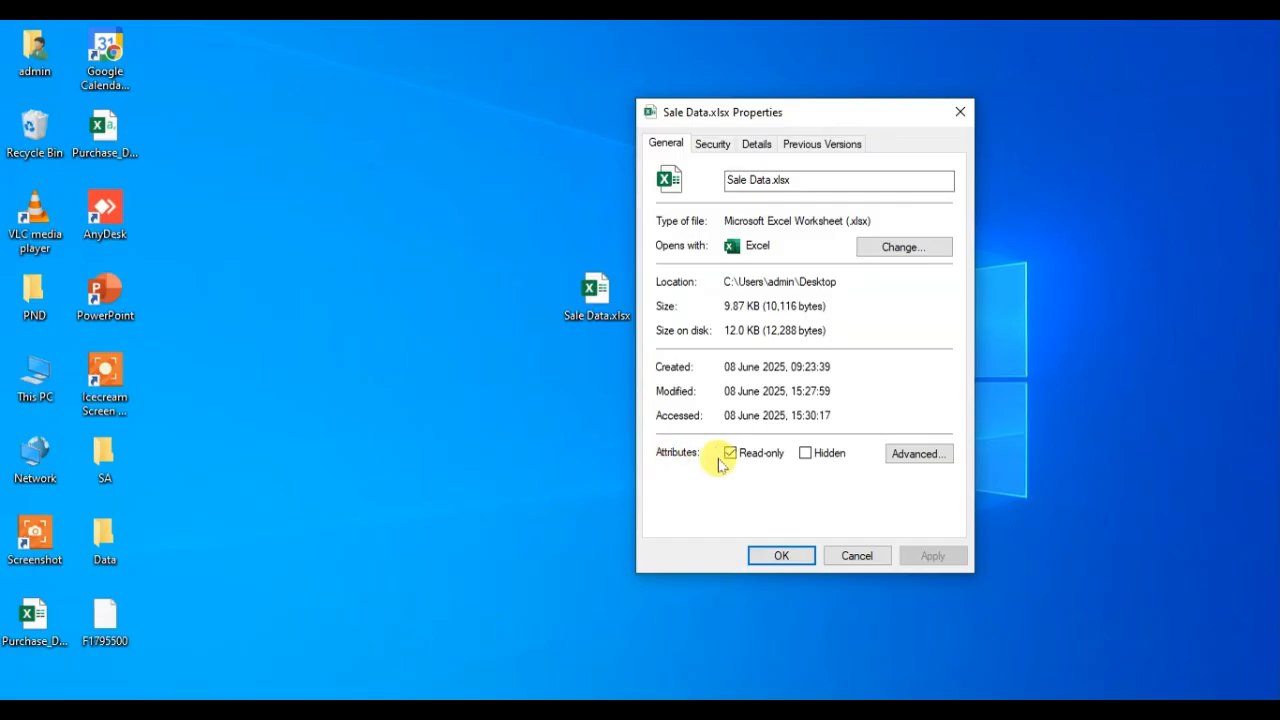
Clear the Read-only attribute, apply with OK, and reopen Sale Data.xlsx in Excel.
{"action": "left_click", "coordinate": [730, 452]}
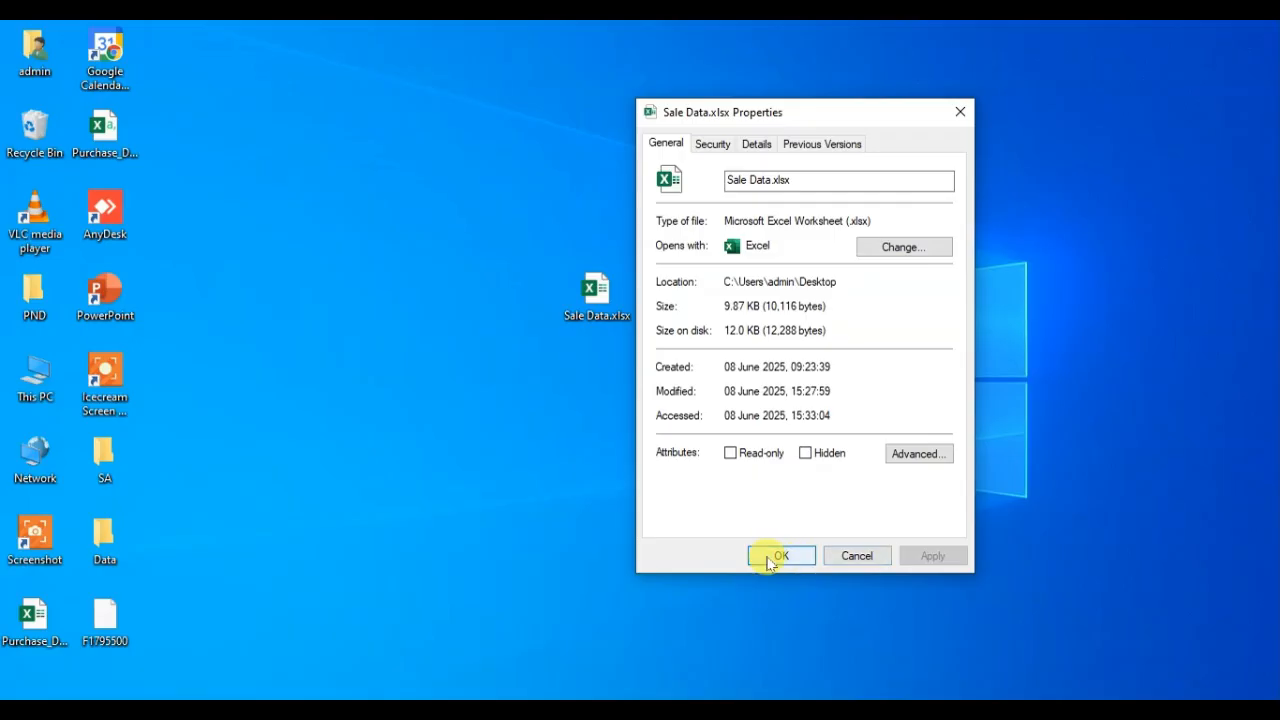
{"action": "left_click", "coordinate": [780, 556]}
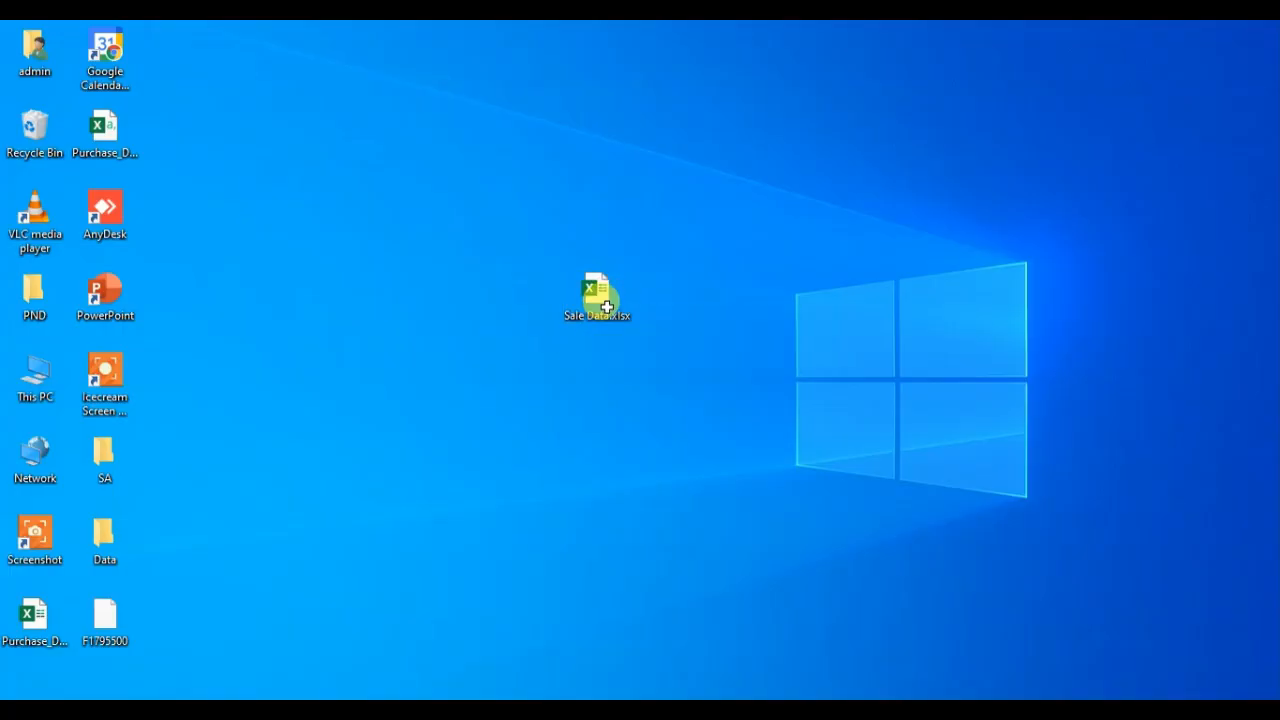
{"action": "double_click", "coordinate": [596, 296]}
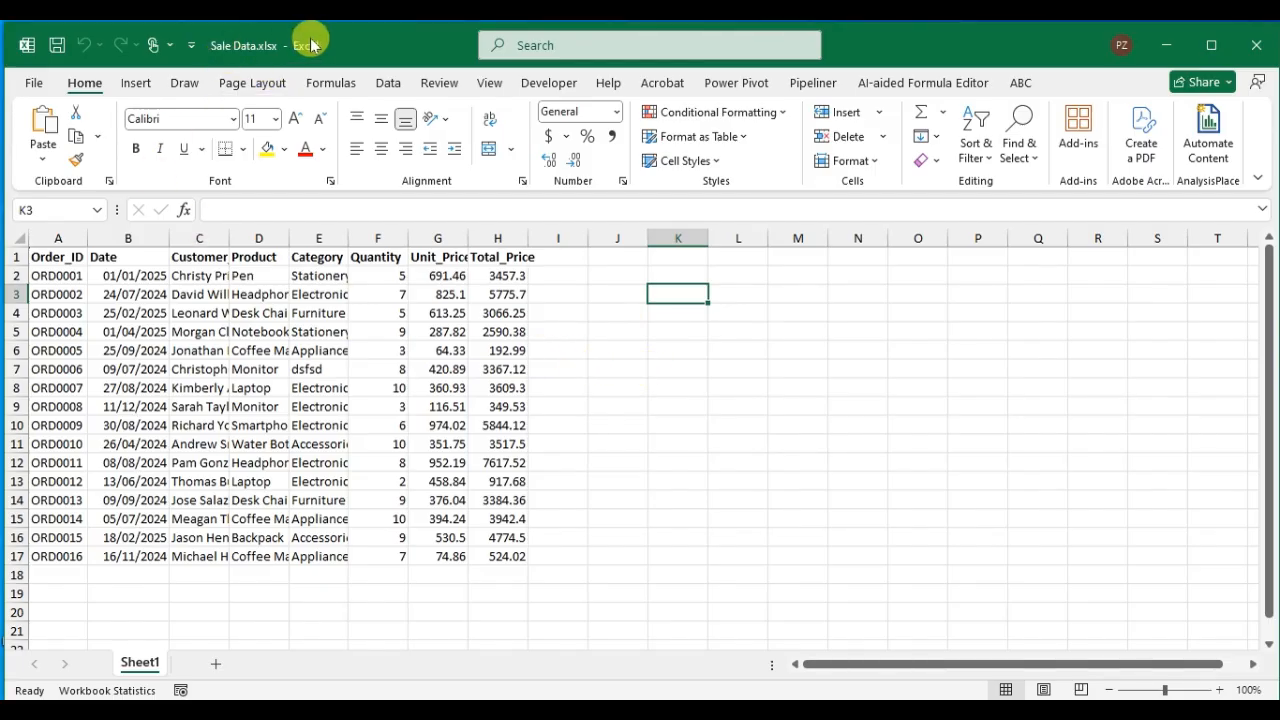